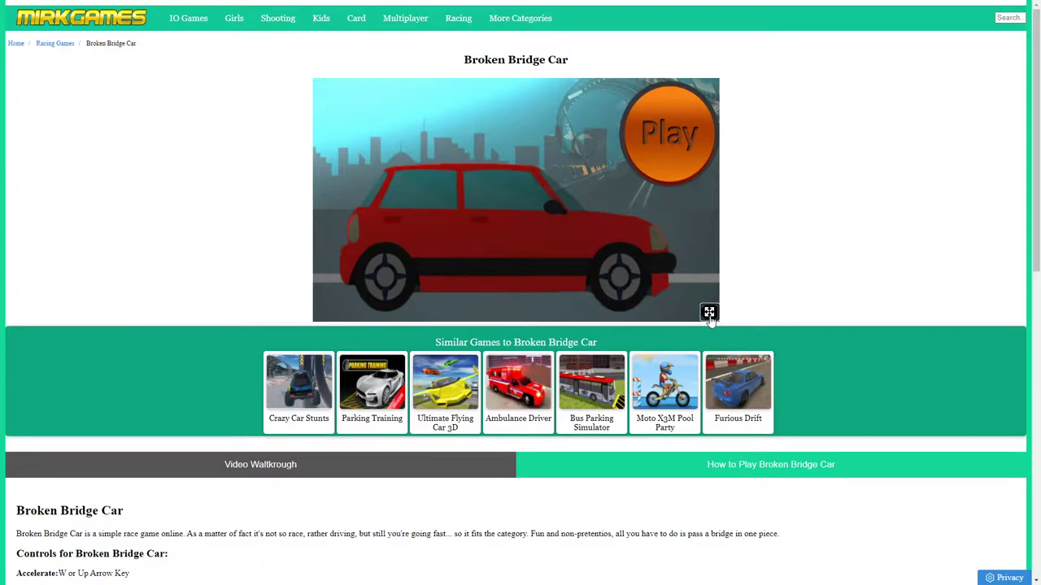
Run the game fullscreen, pick the green van and confirm it to reach the Levels screen
{"action": "left_click", "coordinate": [708, 312]}
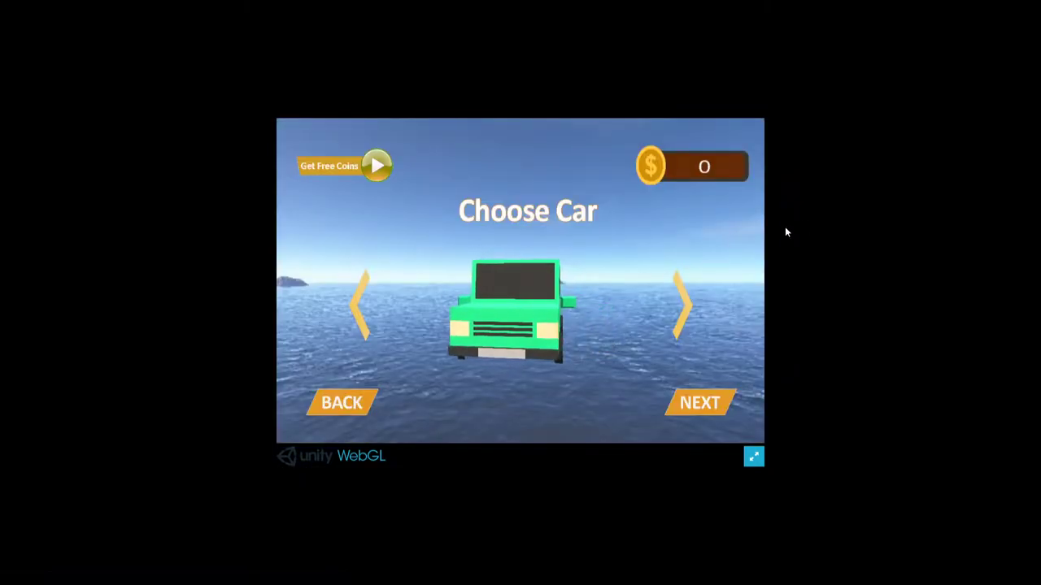
{"action": "left_click", "coordinate": [683, 305]}
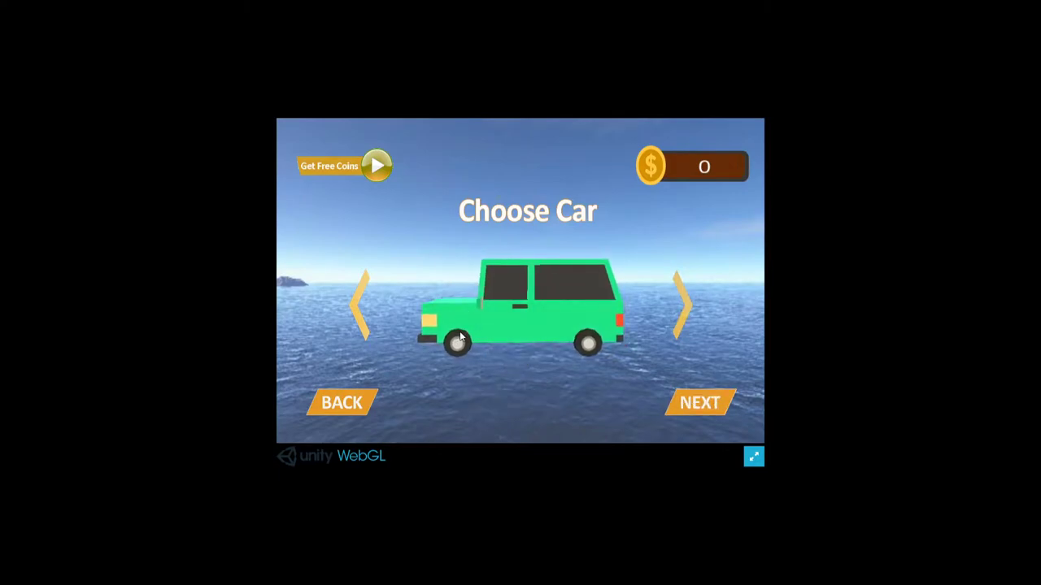
{"action": "left_click", "coordinate": [699, 403]}
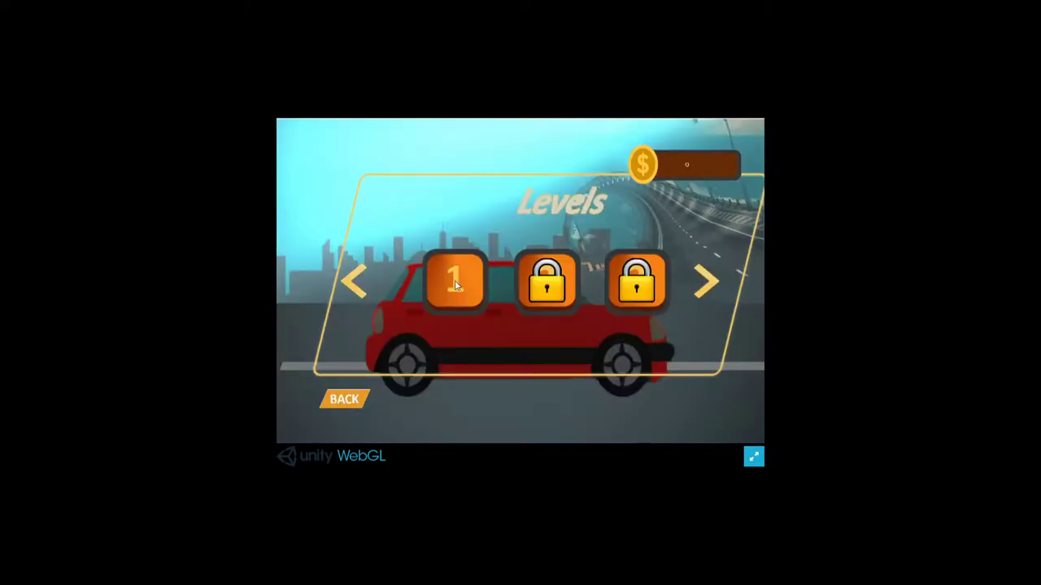
Start level 1 and drive the van across the bridge until CLEARED with 120 coins
{"action": "left_click", "coordinate": [453, 280]}
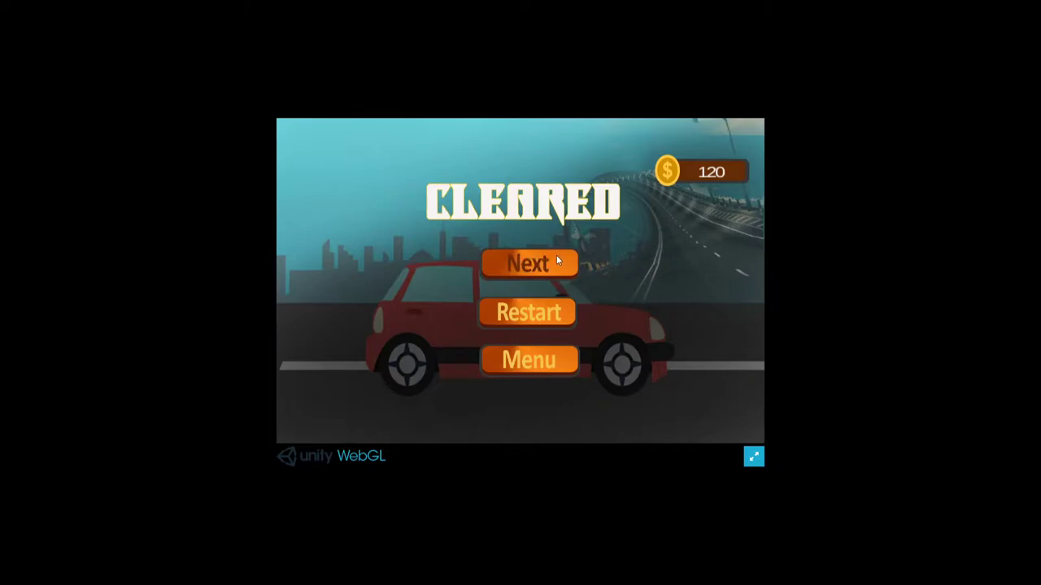
Move on from the CLEARED screen to level 2 and drive until the attempt fails
{"action": "left_click", "coordinate": [529, 263]}
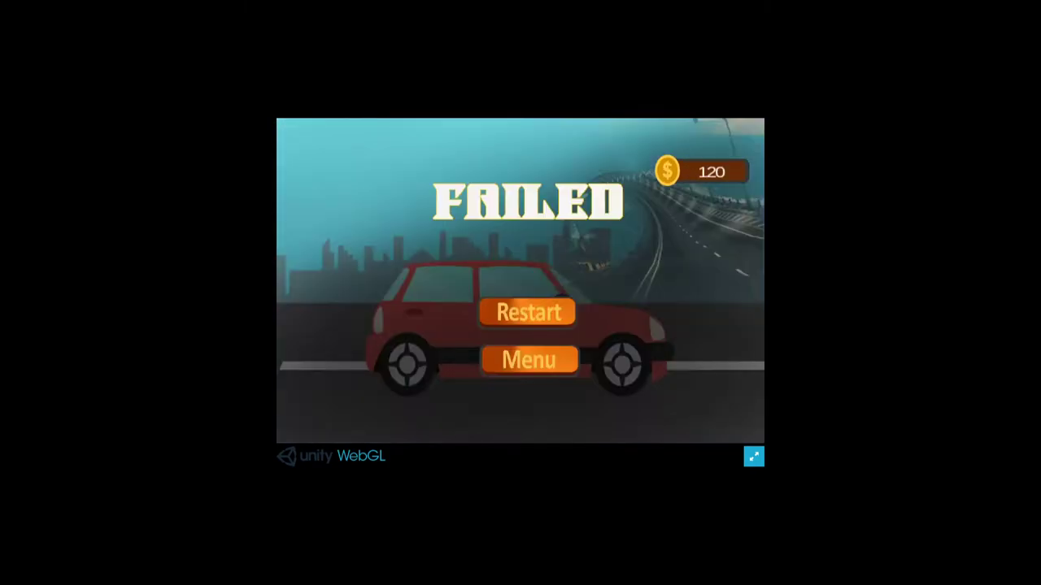
Restart level 2 from the FAILED screen and play until it fails again
{"action": "left_click", "coordinate": [528, 312]}
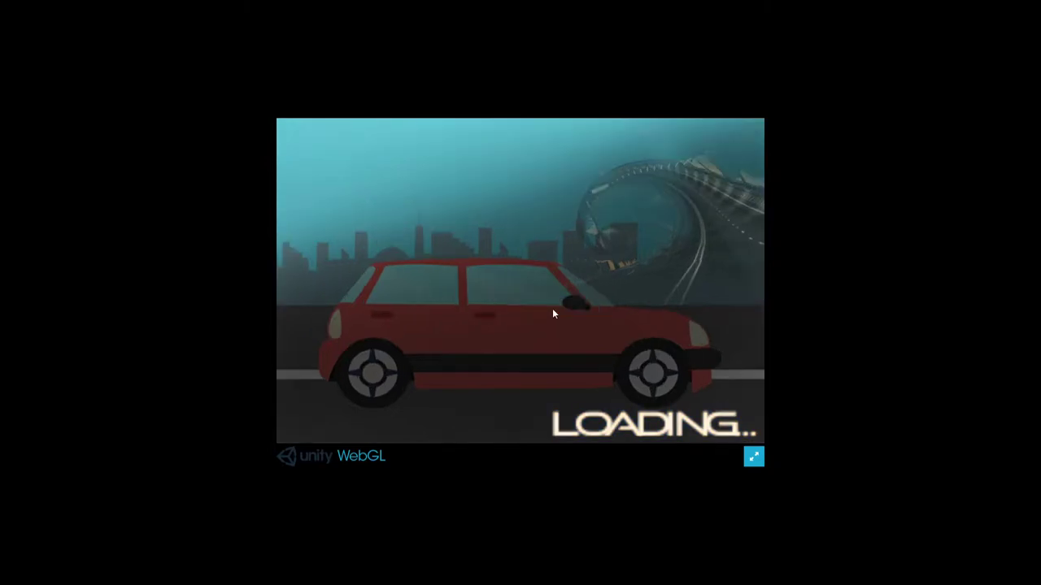
{"action": "mouse_move", "coordinate": [902, 249]}
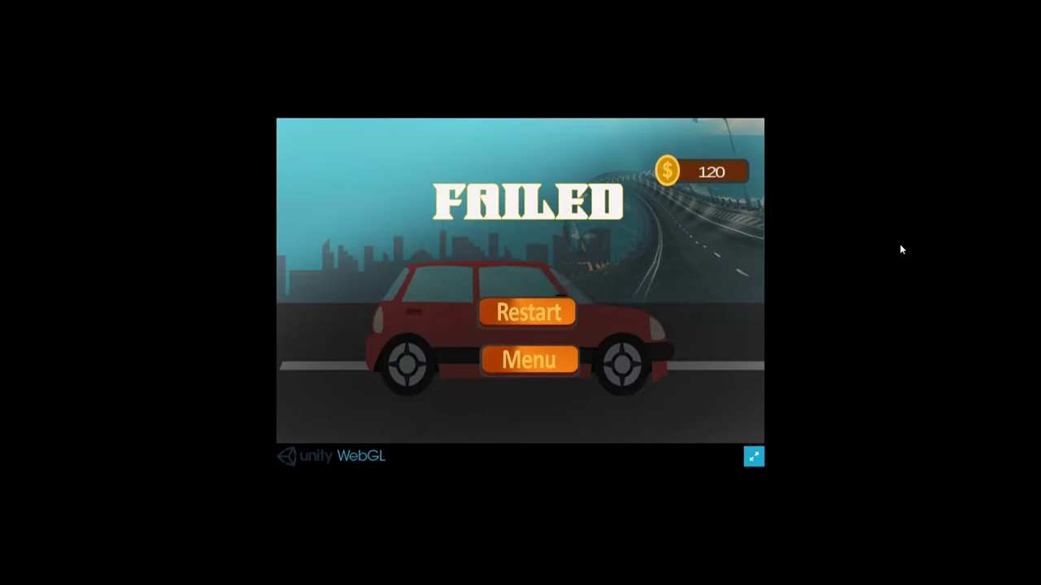
Restart level 2 again and drive across the bridge until CLEARED with 240 coins
{"action": "left_click", "coordinate": [753, 456]}
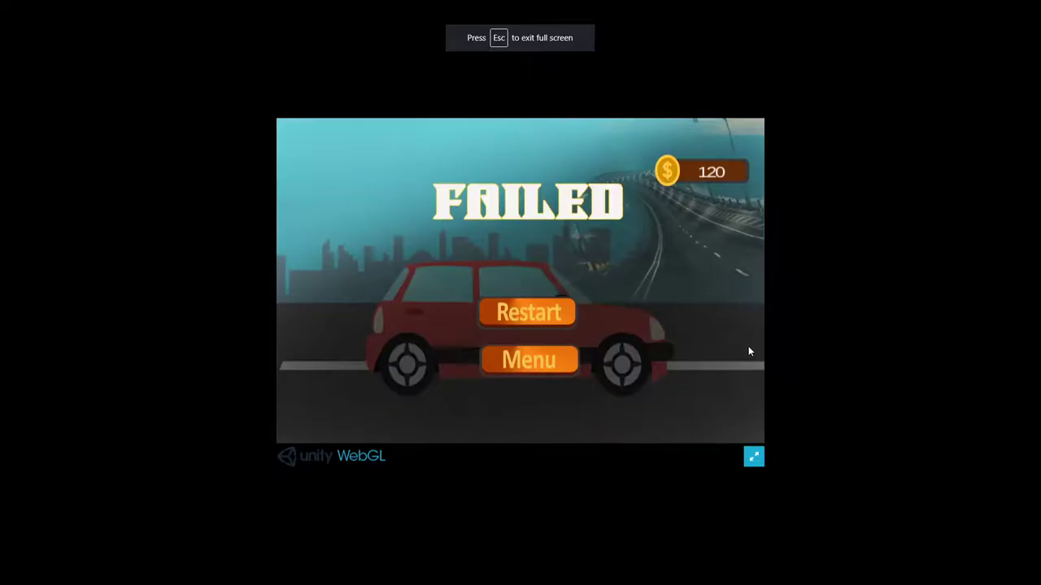
{"action": "left_click", "coordinate": [526, 311]}
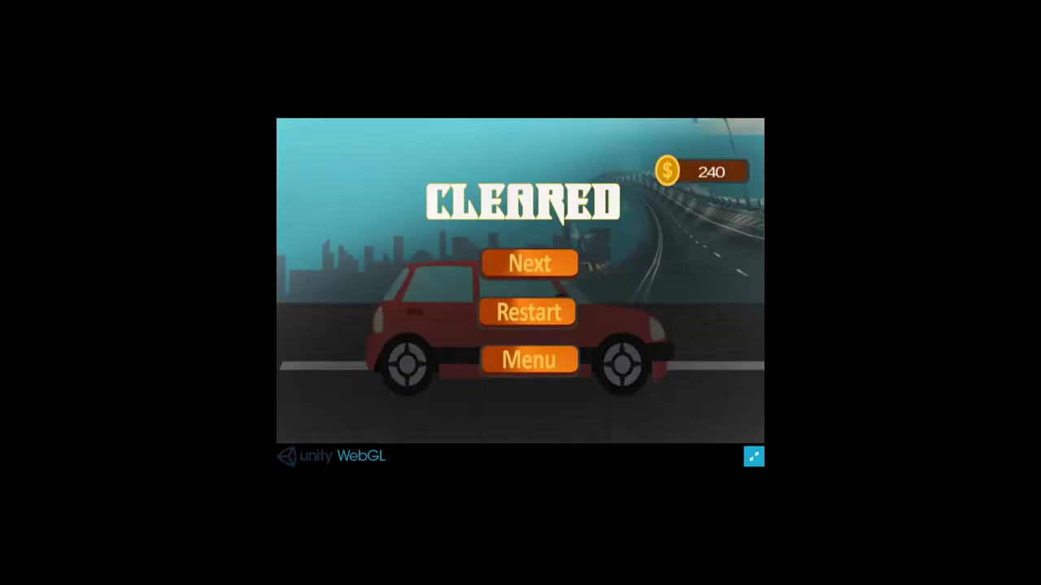
Move on to level 3 and play until the FAILED screen appears, coins at 240
{"action": "left_click", "coordinate": [529, 263]}
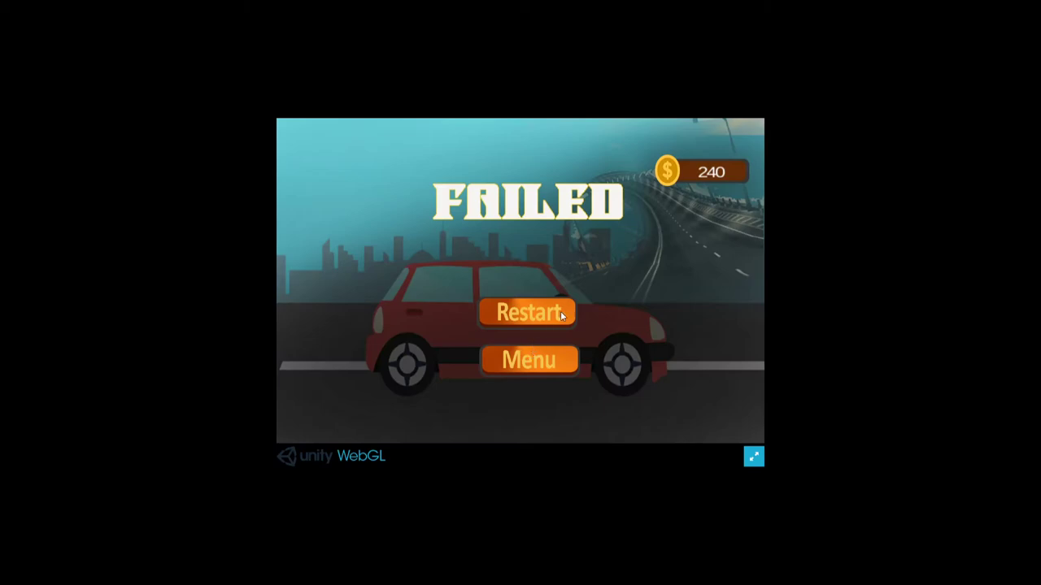
Restart level 3, then leave game fullscreen and switch the browser to F11 full screen
{"action": "left_click", "coordinate": [527, 313]}
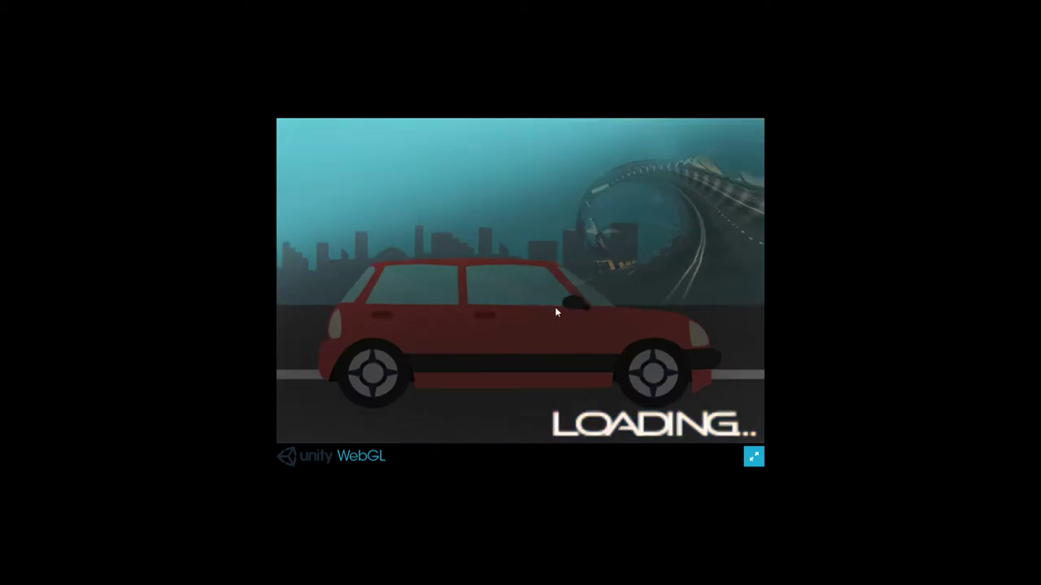
{"action": "mouse_move", "coordinate": [945, 295]}
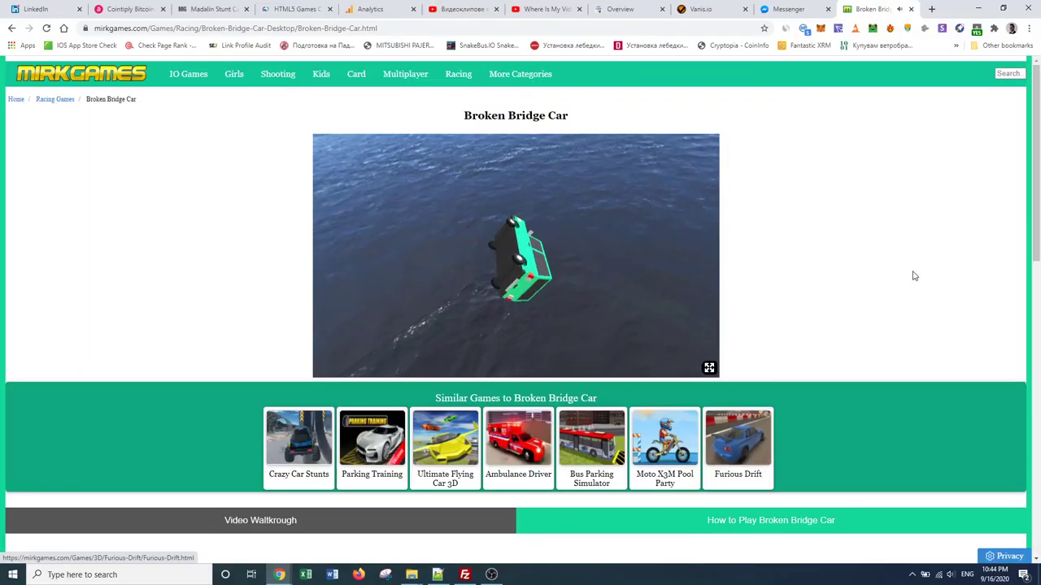
{"action": "key", "text": "f11"}
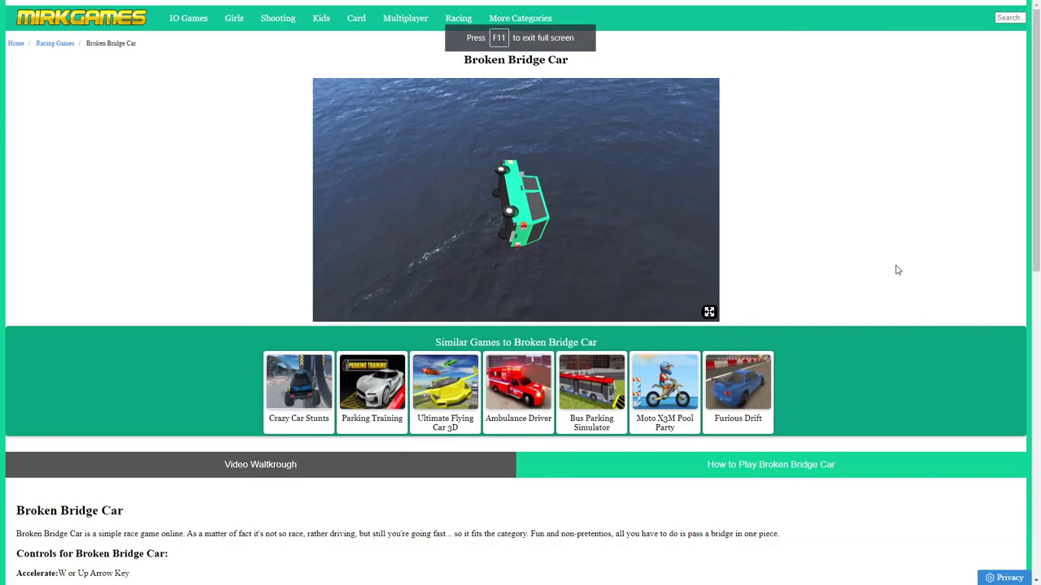